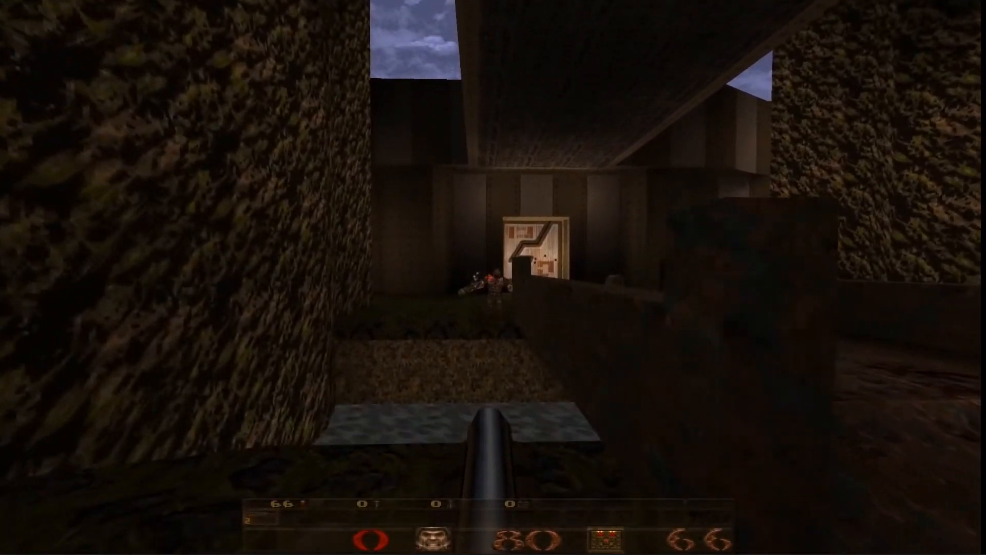
# Step: Switch from Quake back to the Unity editor with the two-player Clomper session running
pyautogui.press('w')
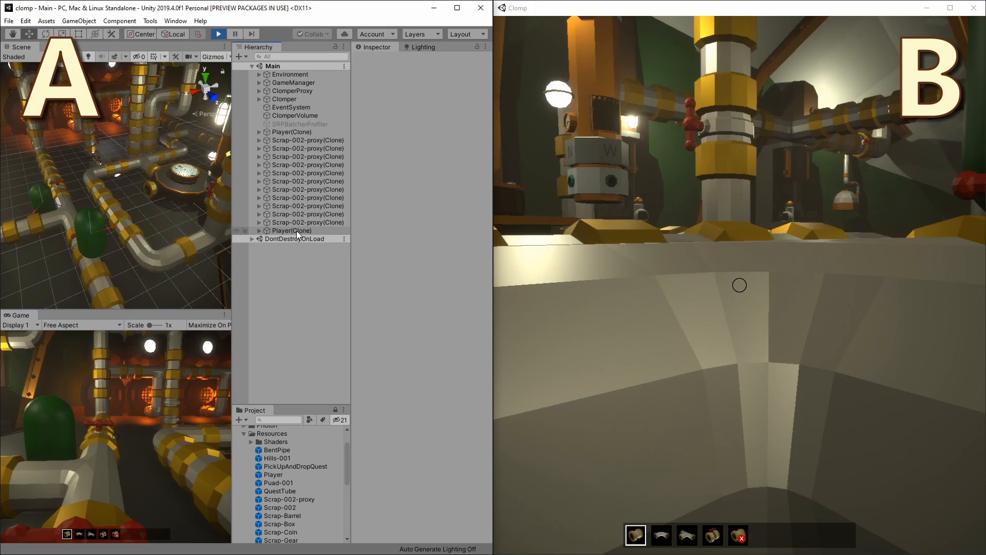
# Step: Select the second Player(Clone) and review its Rigidbody component in the Inspector
pyautogui.click(291, 231)
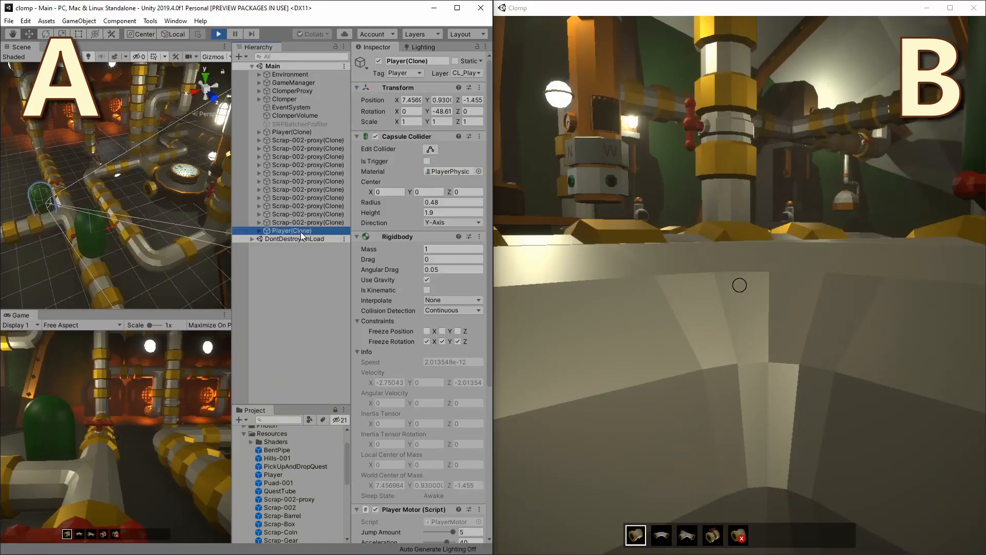
pyautogui.scroll(-3)
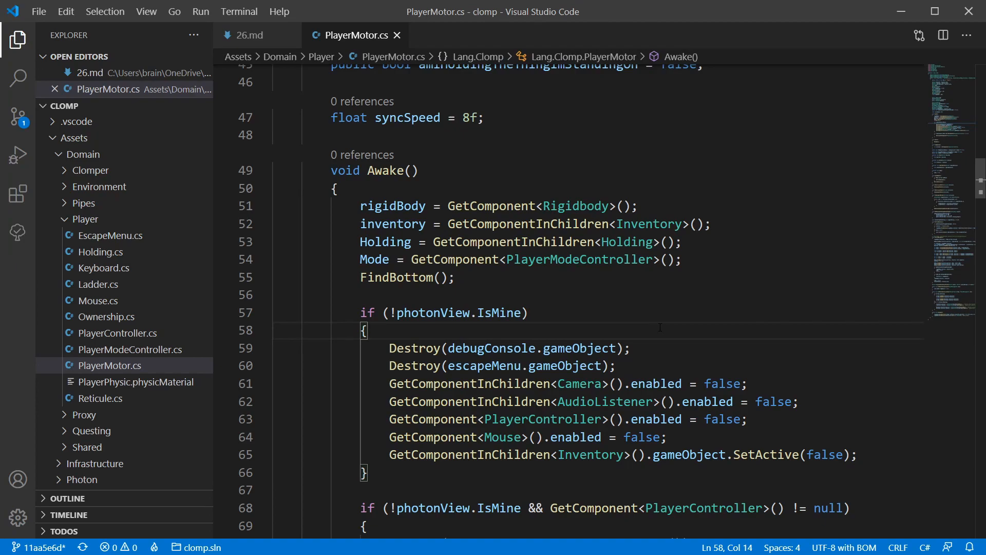
# Step: Add Destroy(GetComponent<Rigidbody>()); inside Awake's !photonView.IsMine block
pyautogui.write('Destroy(')
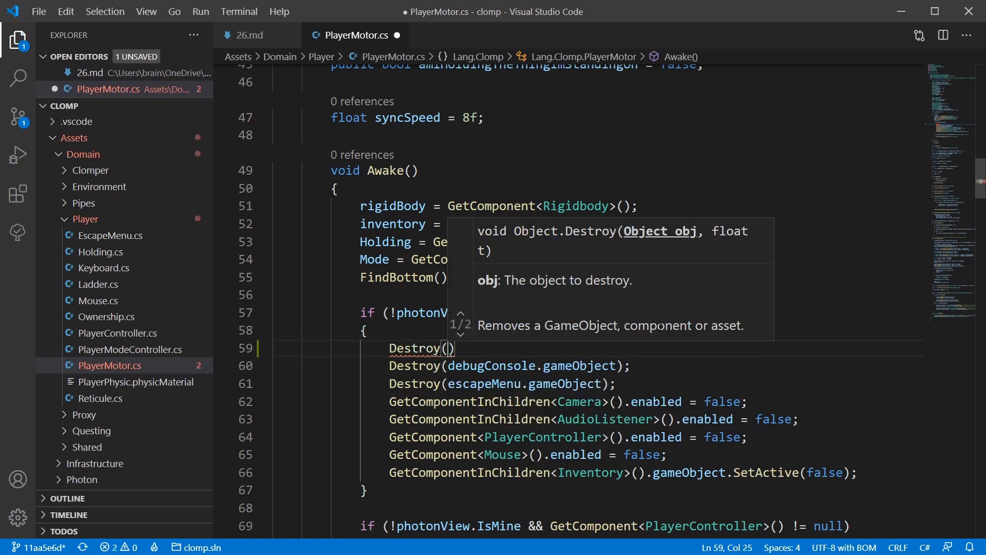
pyautogui.write('GetComponent<R')
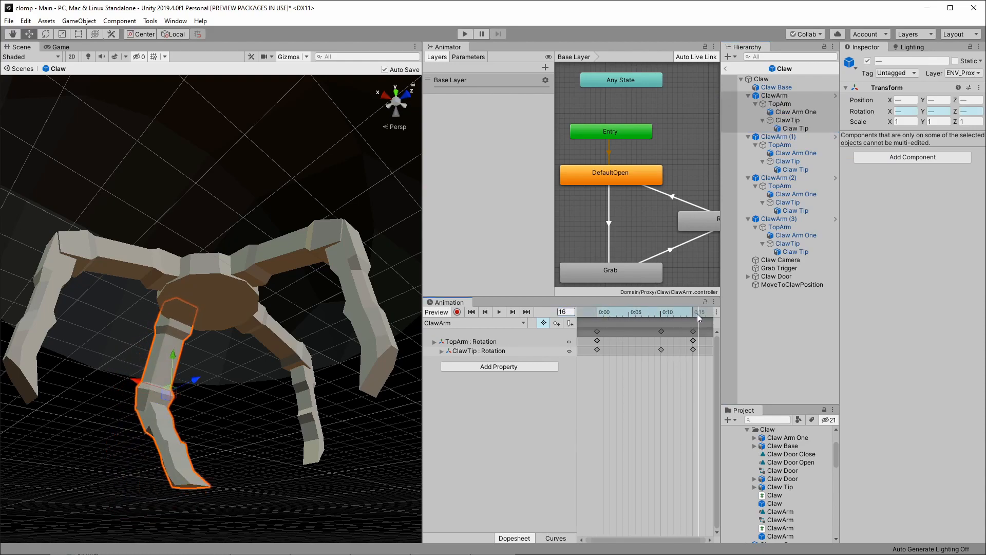
# Step: Preview the ClawArm animation, select ClawArm (1)'s children, then view ClawArm's rotation keyframes
pyautogui.moveTo(697, 313); pyautogui.dragTo(682, 313)
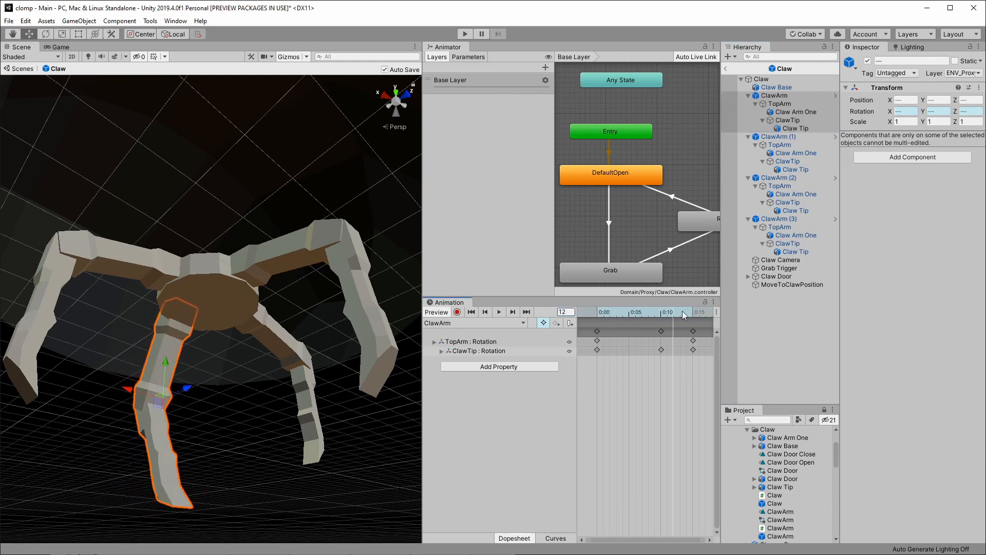
pyautogui.rightClick(778, 137)
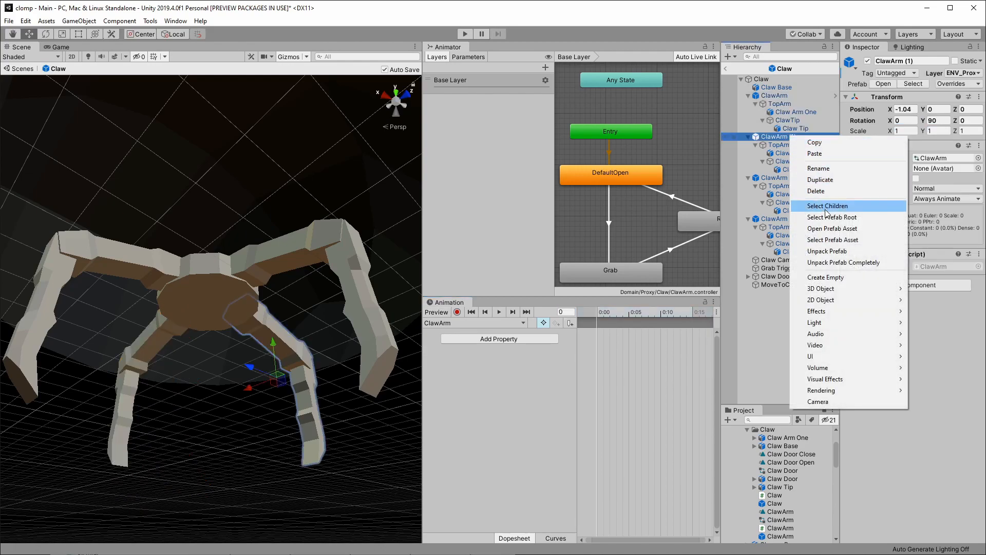
pyautogui.click(827, 205)
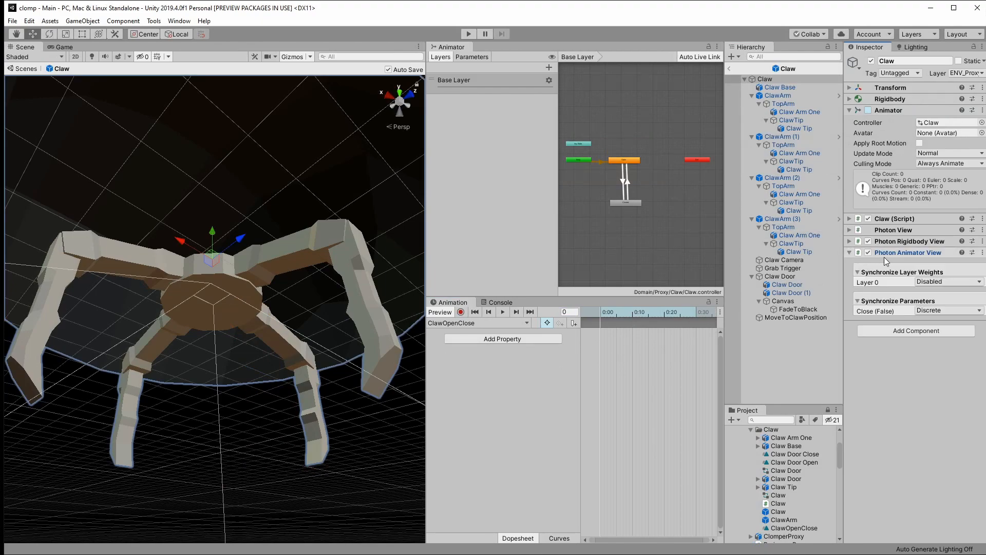
pyautogui.click(777, 95)
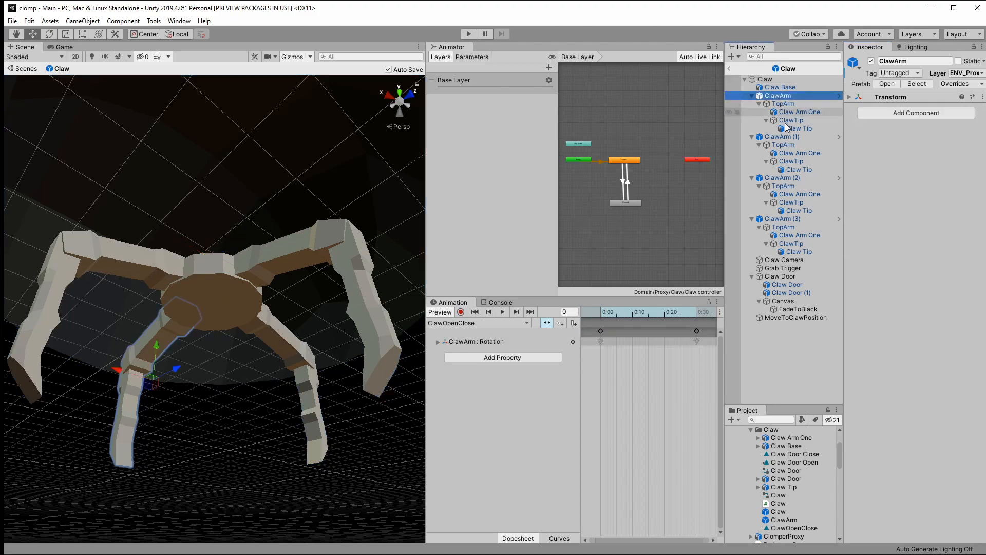